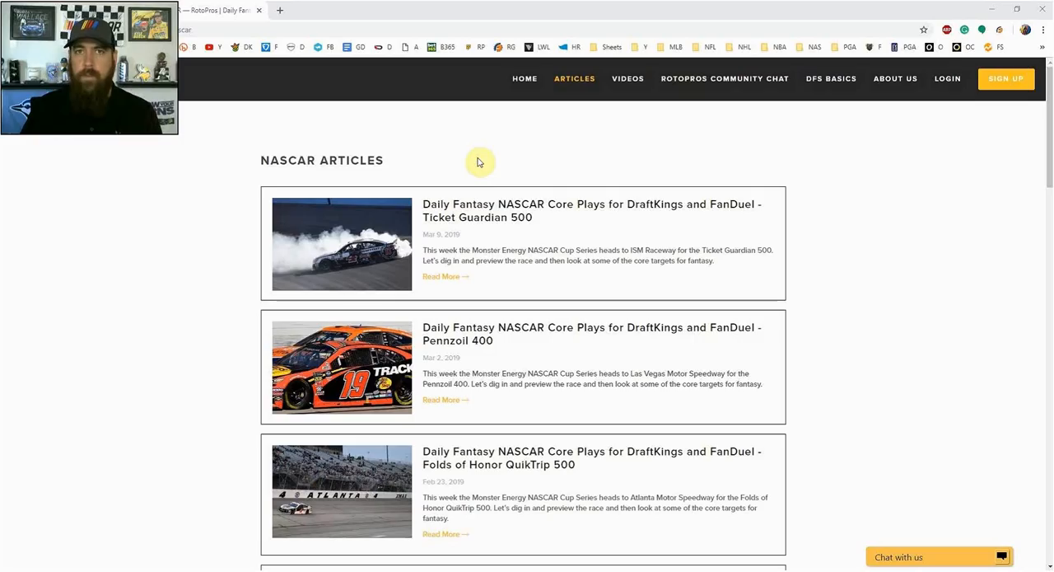
mouse_move(491, 162)
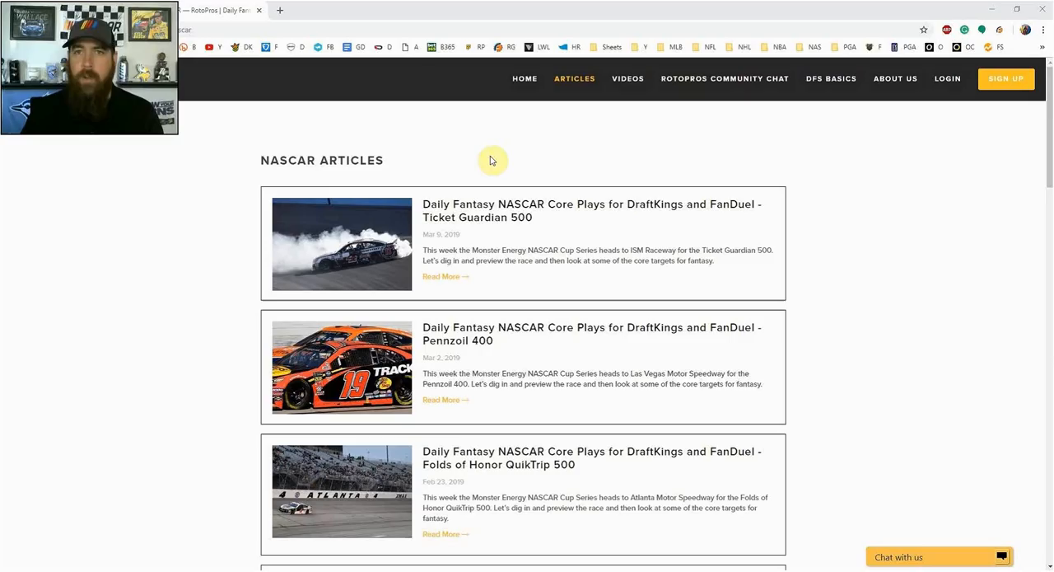
mouse_move(831, 132)
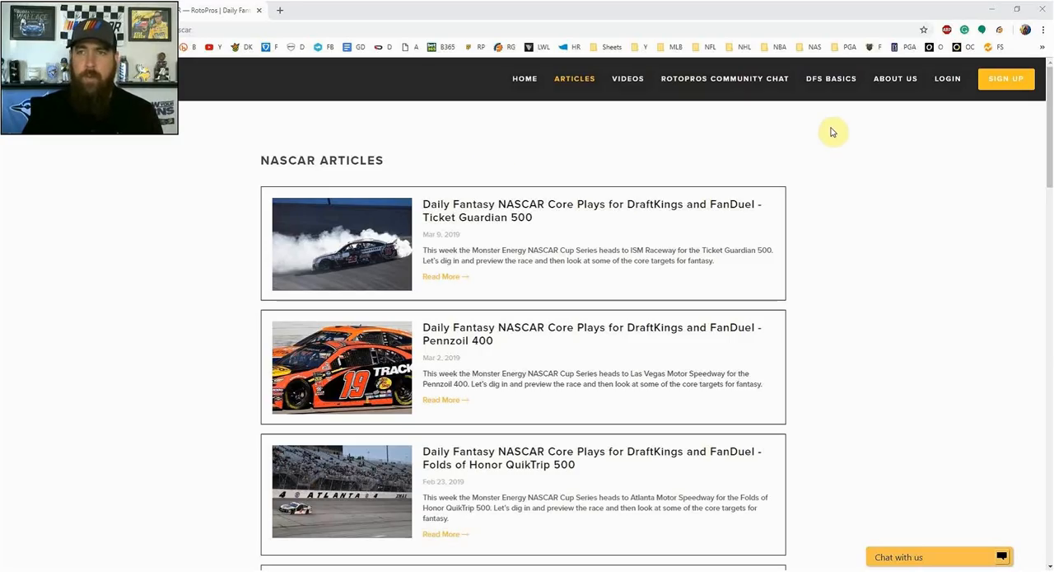
Go to the RotoPros Sign Up page and scroll to the testimonial and VIP benefits
click(1005, 77)
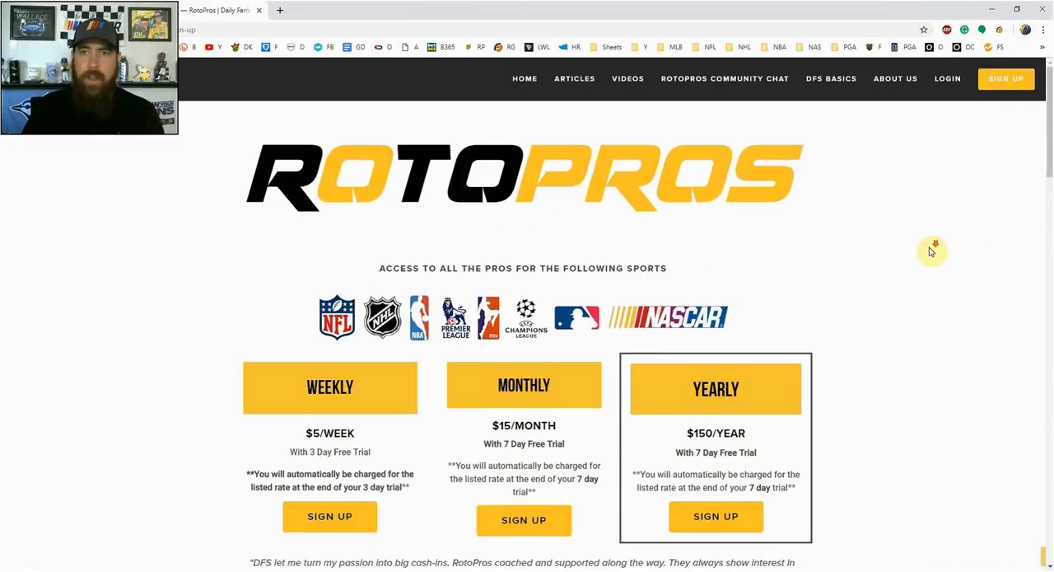
scroll(down, 3)
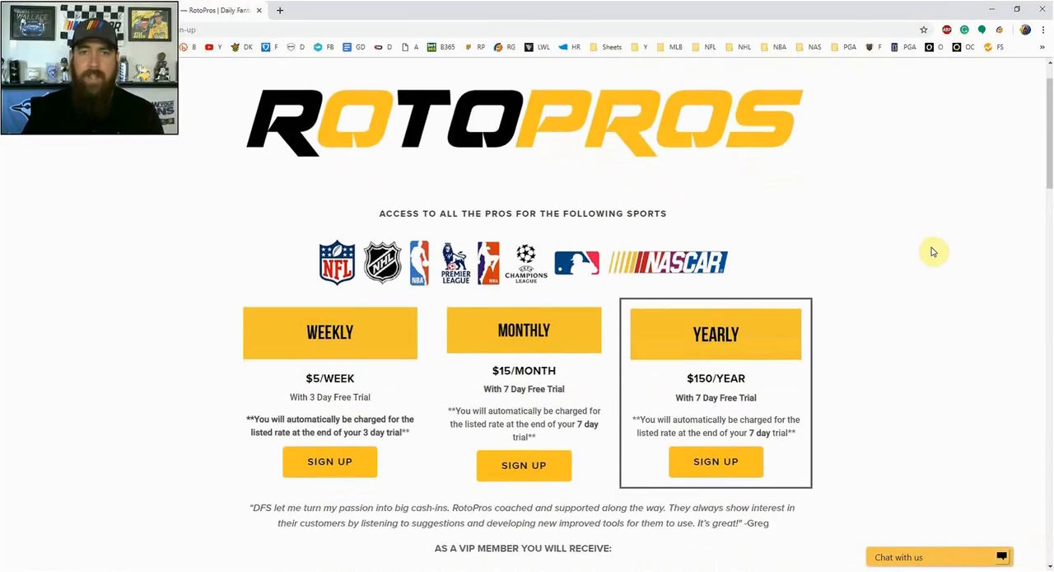
mouse_move(244, 293)
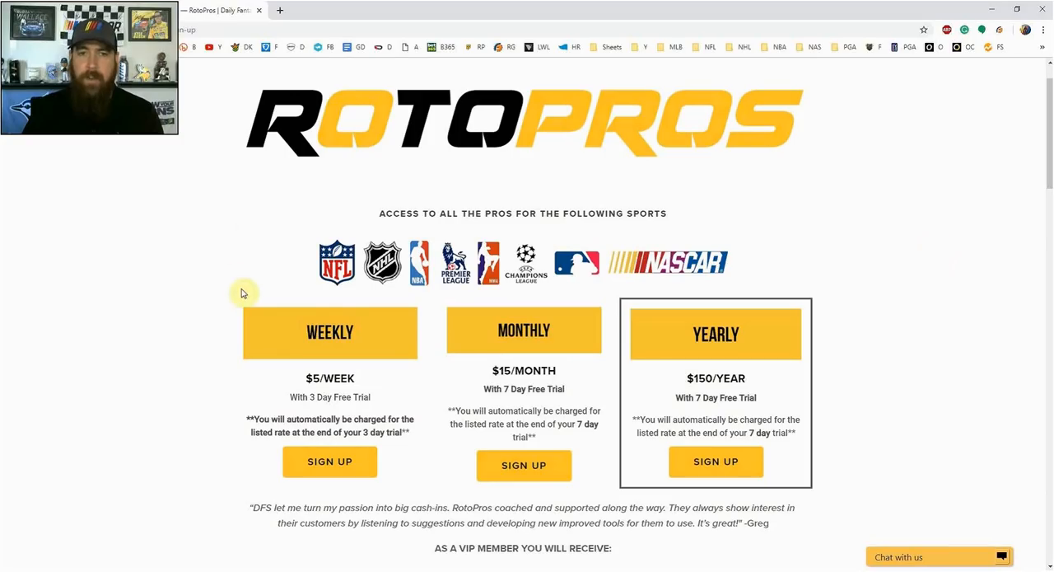
mouse_move(211, 214)
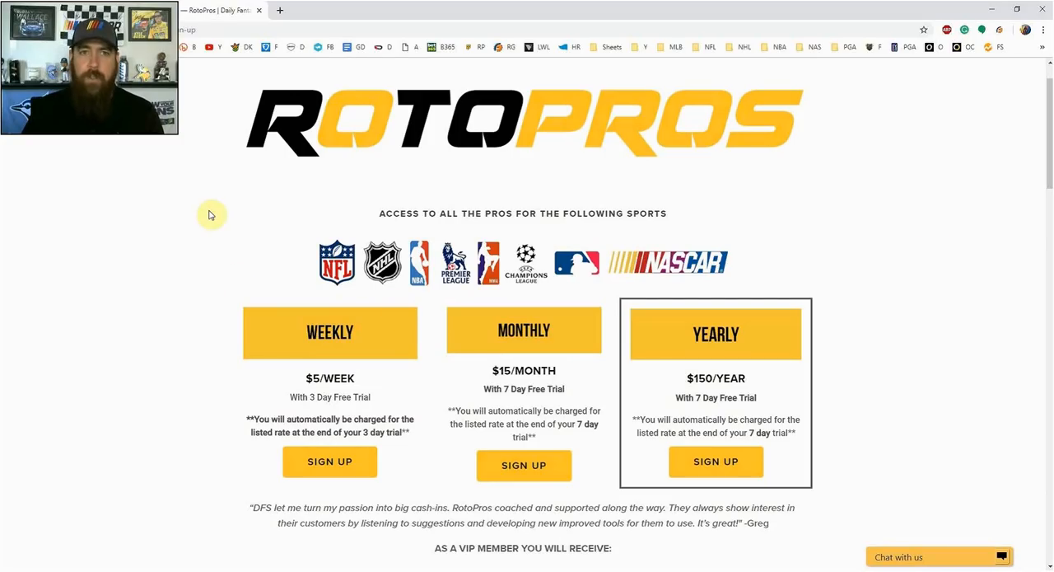
mouse_move(214, 217)
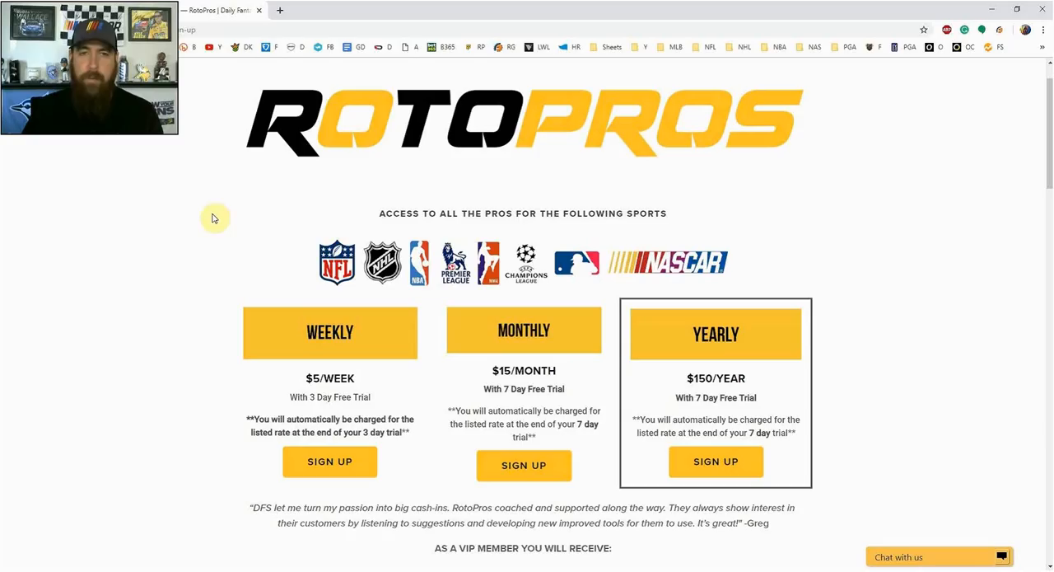
mouse_move(231, 213)
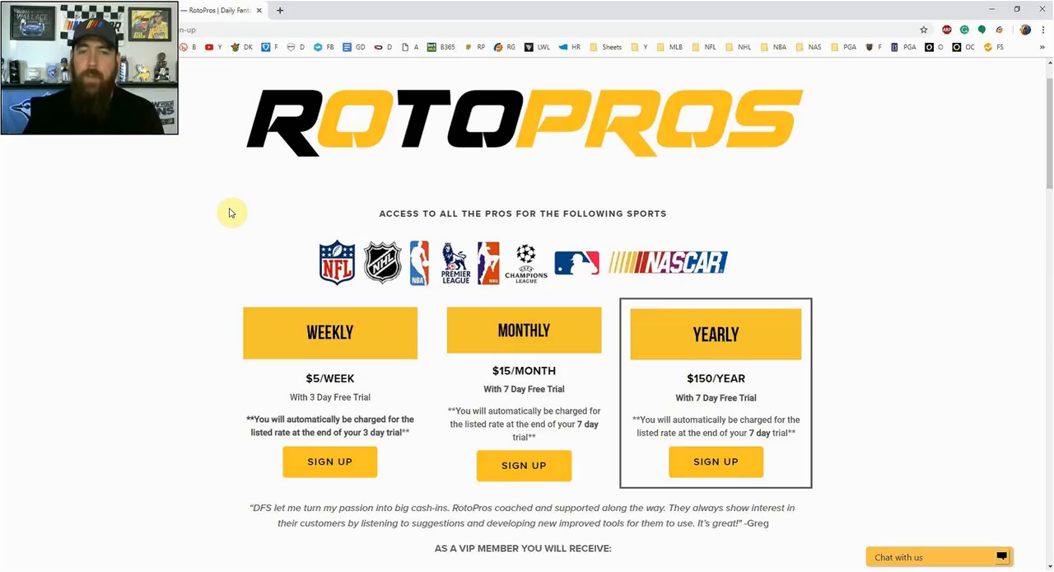
mouse_move(255, 195)
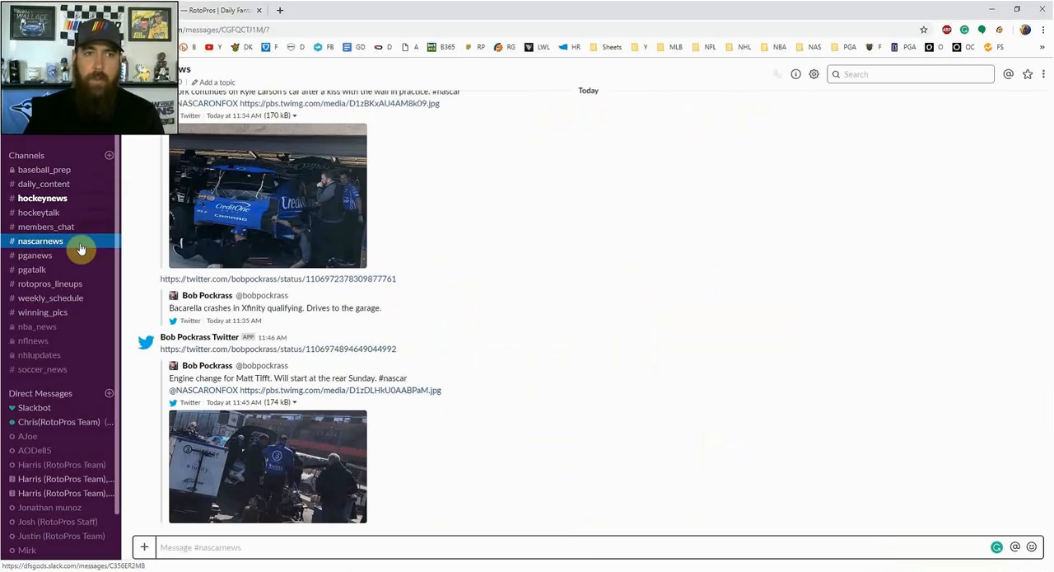
mouse_move(79, 276)
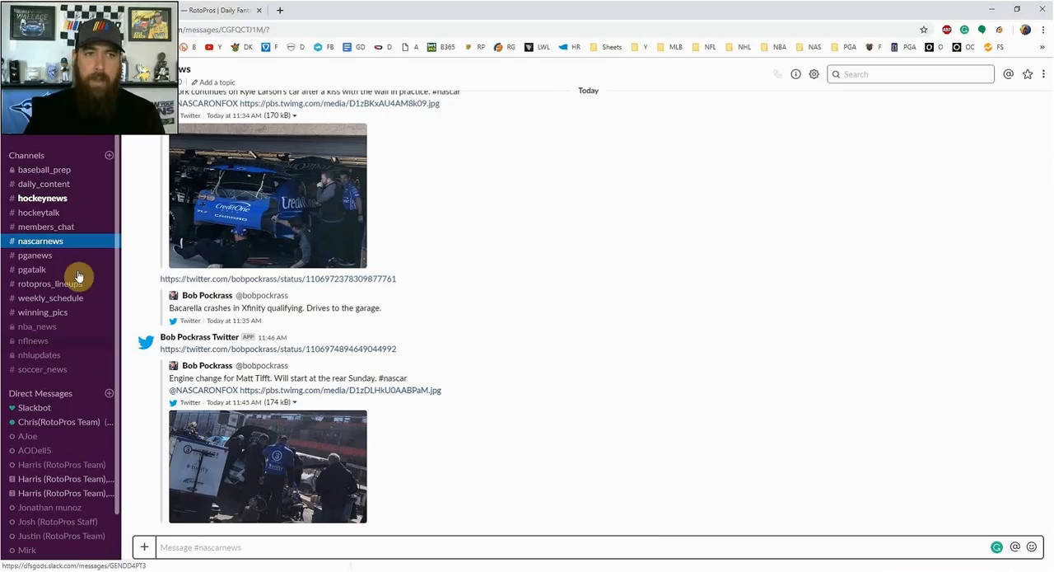
mouse_move(393, 362)
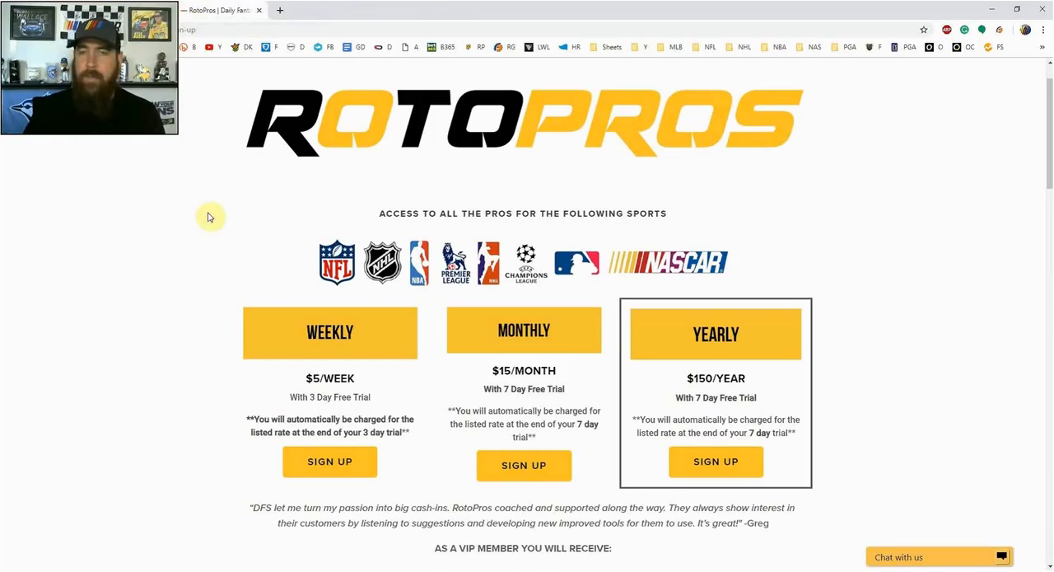
mouse_move(180, 192)
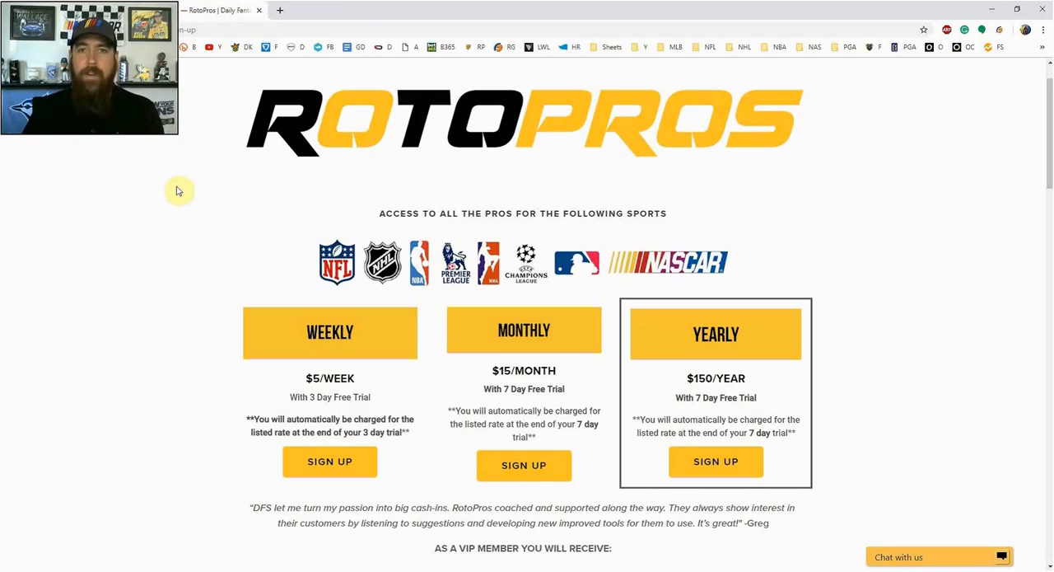
mouse_move(942, 167)
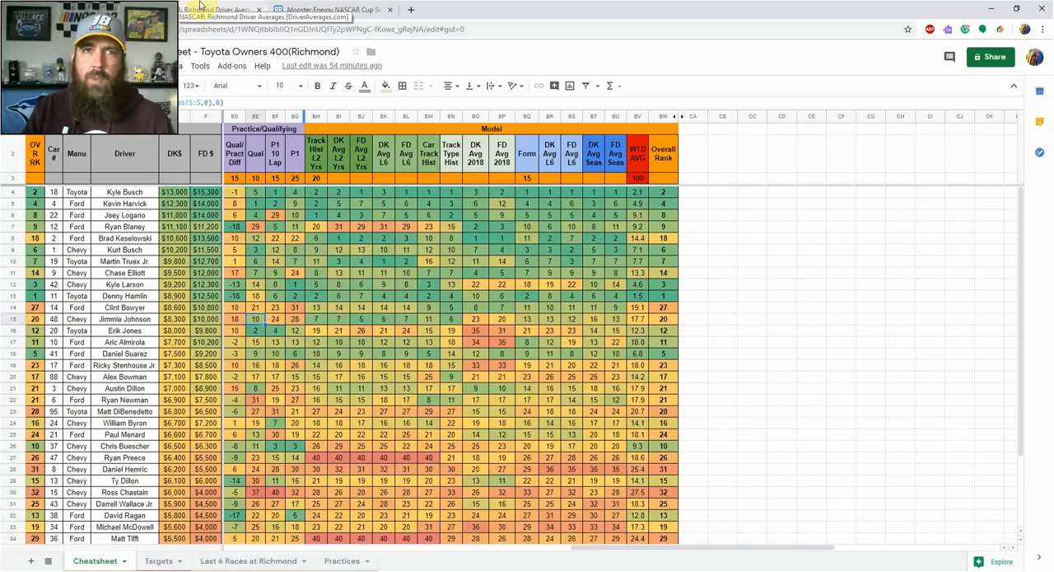
Switch to the DriverAverages Richmond Raceway averages tab
click(214, 10)
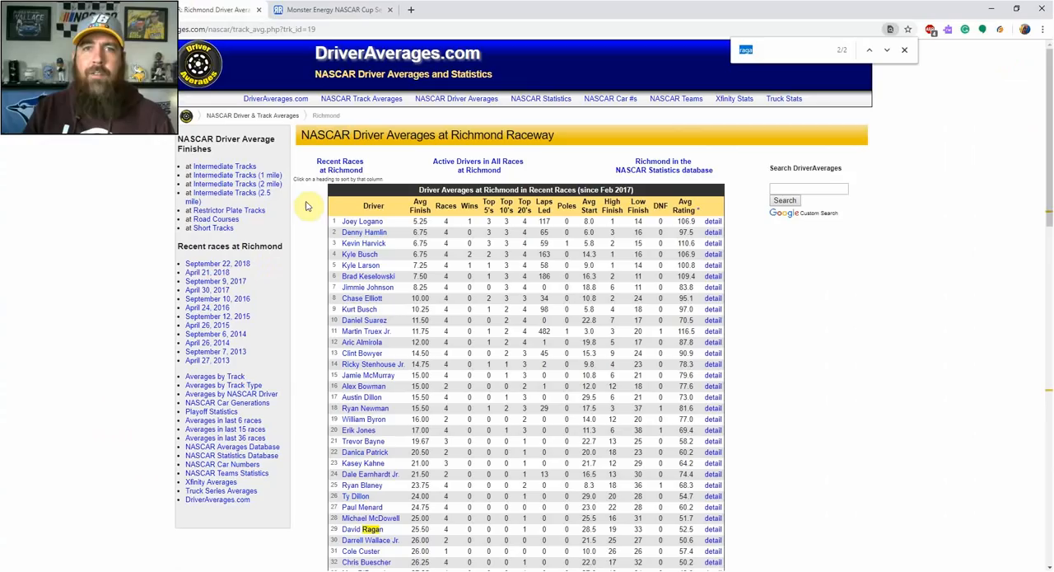
mouse_move(455, 119)
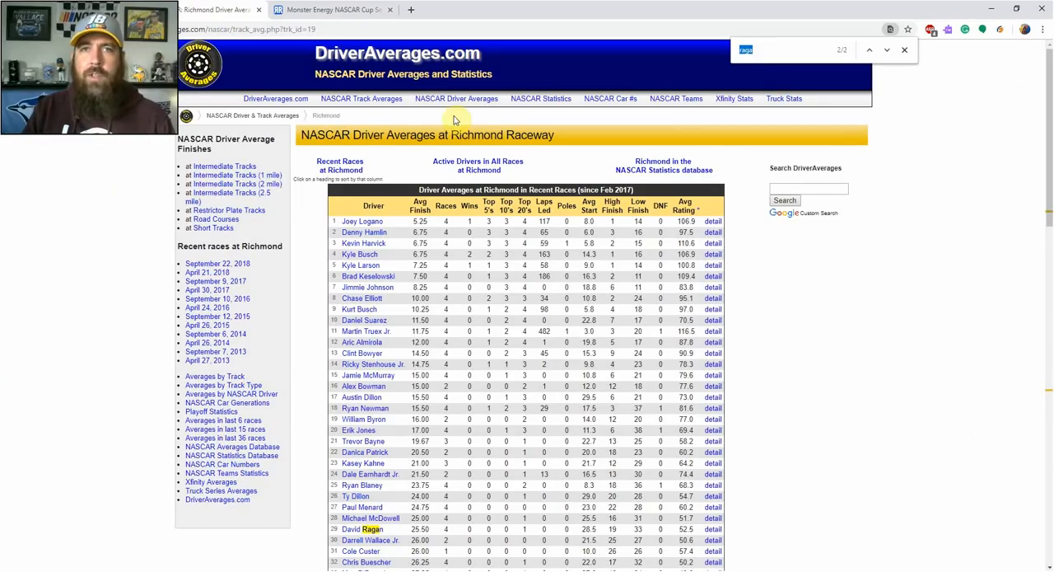
Switch to the Racing-Reference Cup Series last 8 races stats and scroll to the full driver table
click(329, 10)
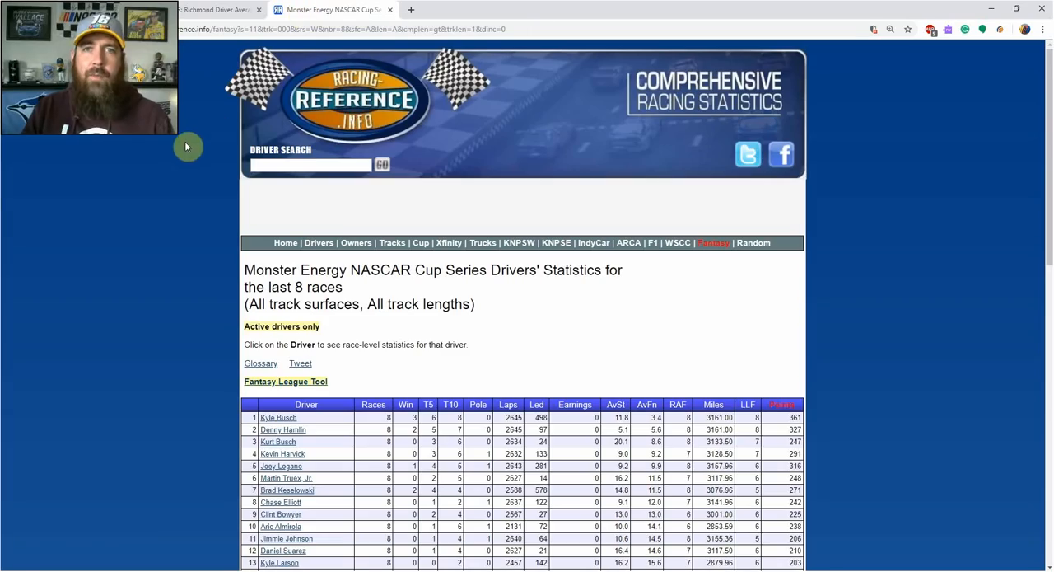
scroll(down, 3)
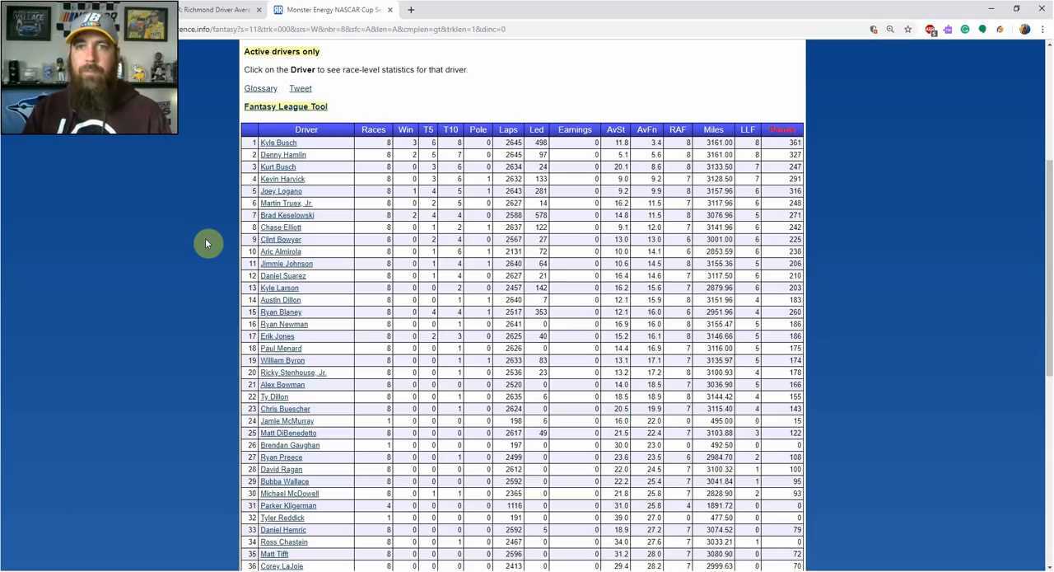
mouse_move(439, 147)
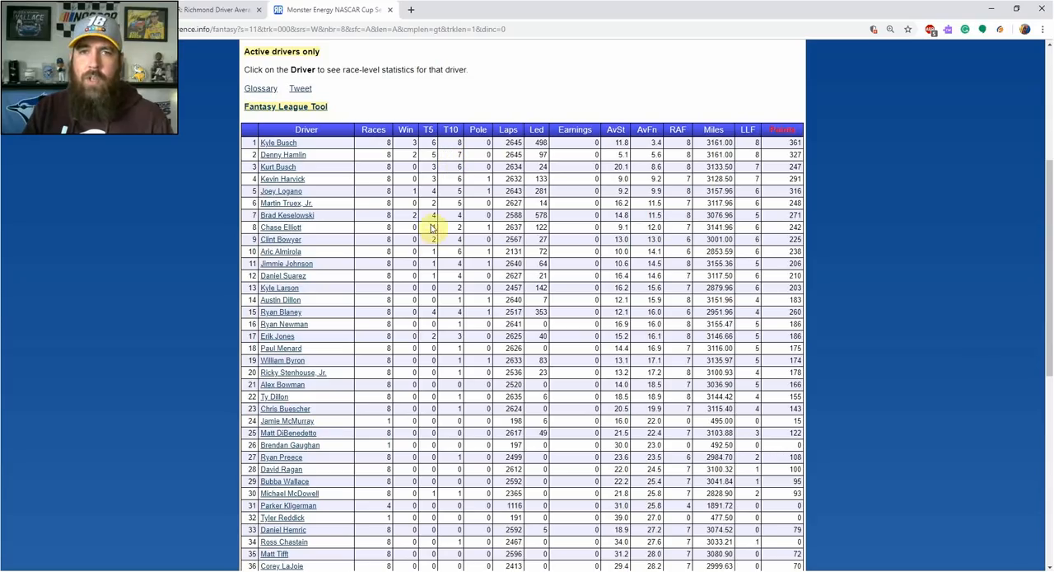
mouse_move(366, 204)
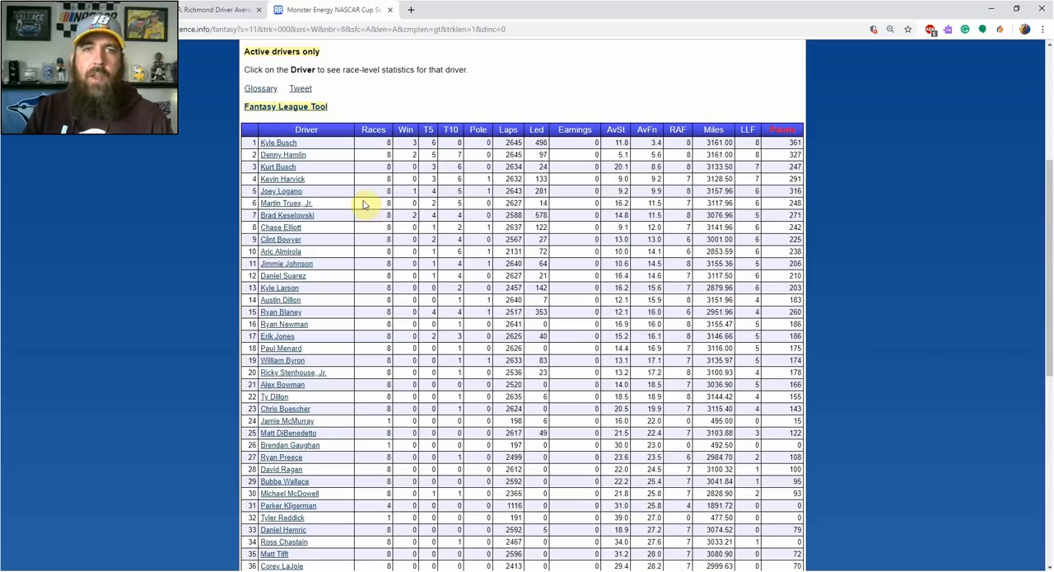
mouse_move(336, 175)
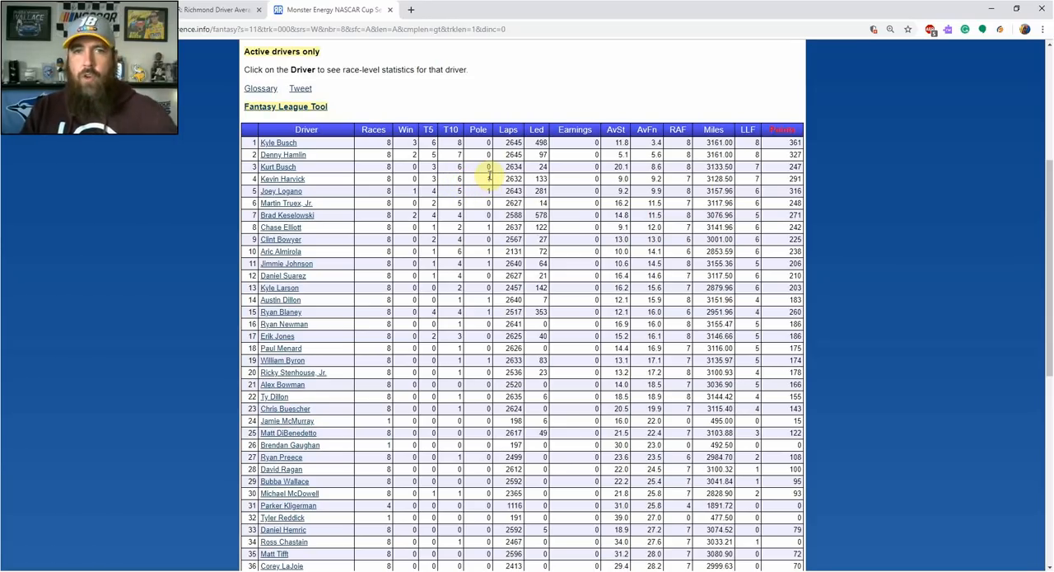
mouse_move(491, 165)
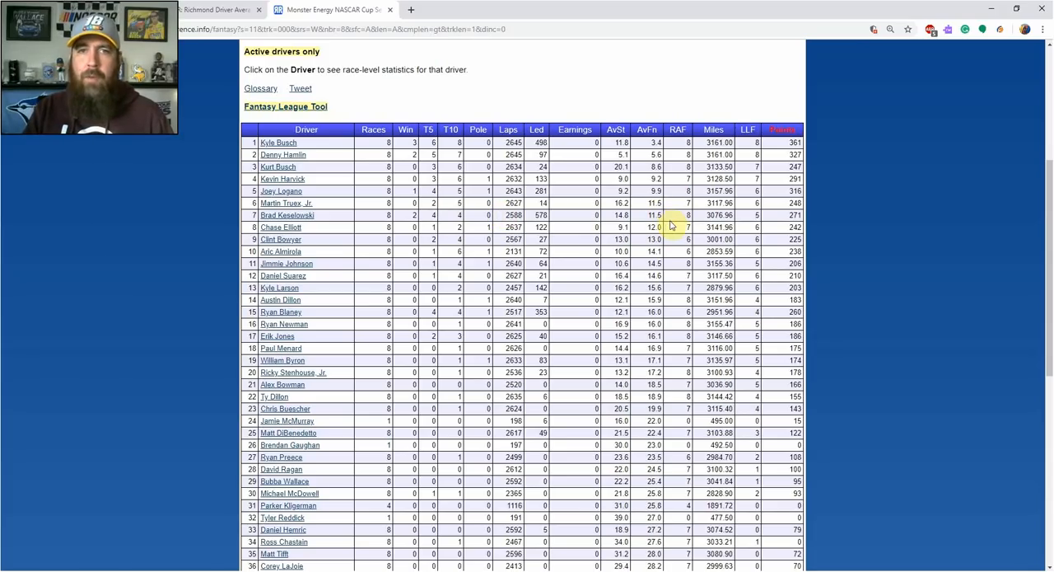
mouse_move(312, 257)
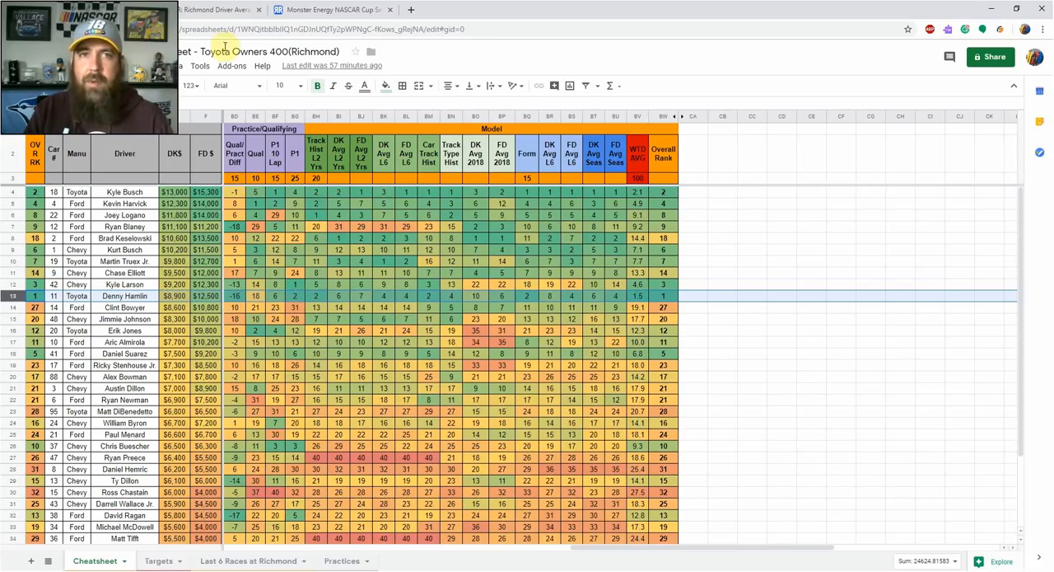
Return to the DriverAverages Richmond averages tab from the cheat sheet
click(214, 10)
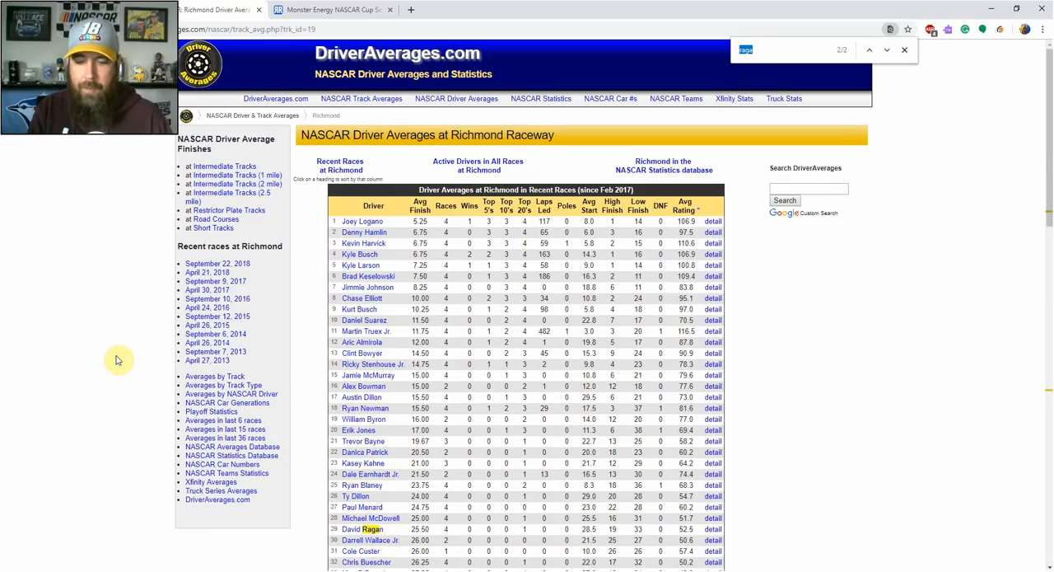
Find Denny Hamlin in the Richmond averages table by searching "haml"
text(haml)
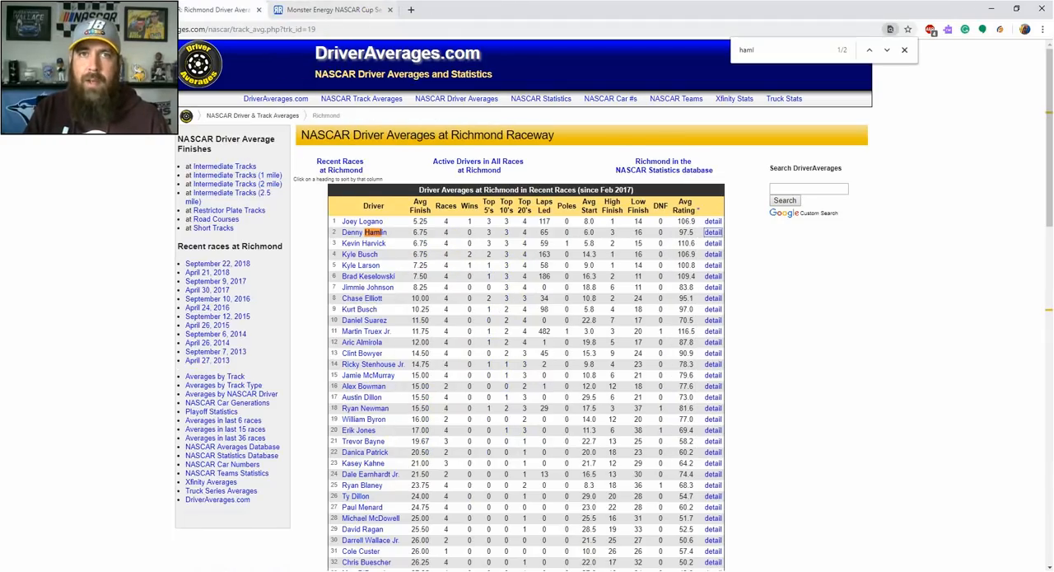
click(329, 10)
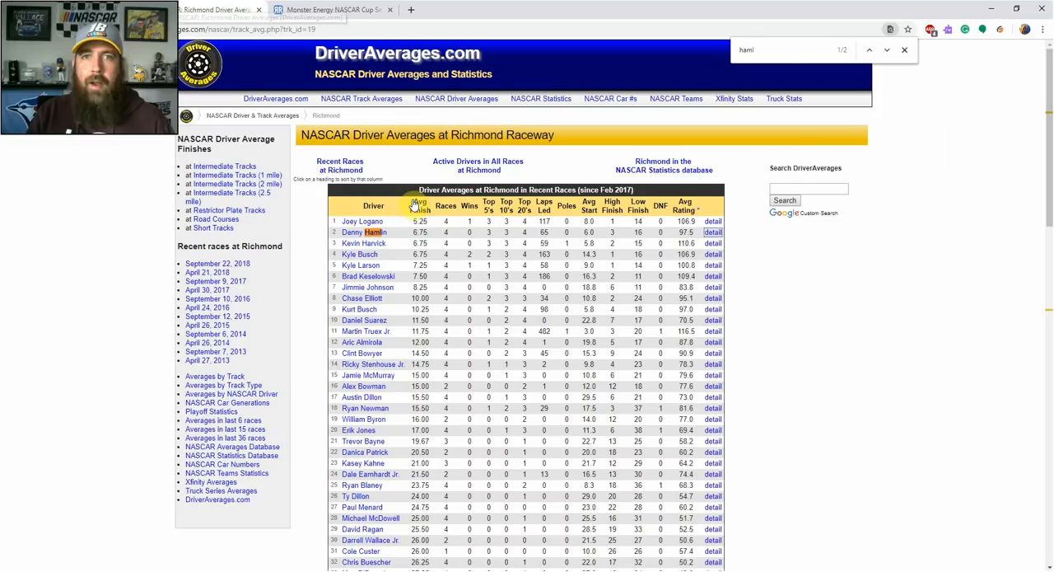
Find Alex Bowman in the Richmond averages table by searching "bowm"
text(bowm)
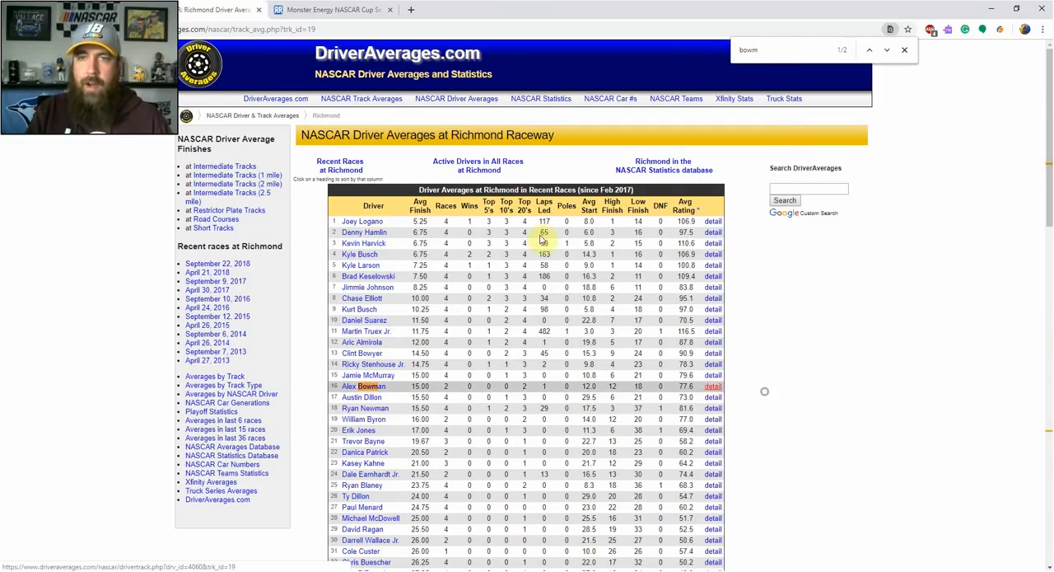
click(711, 386)
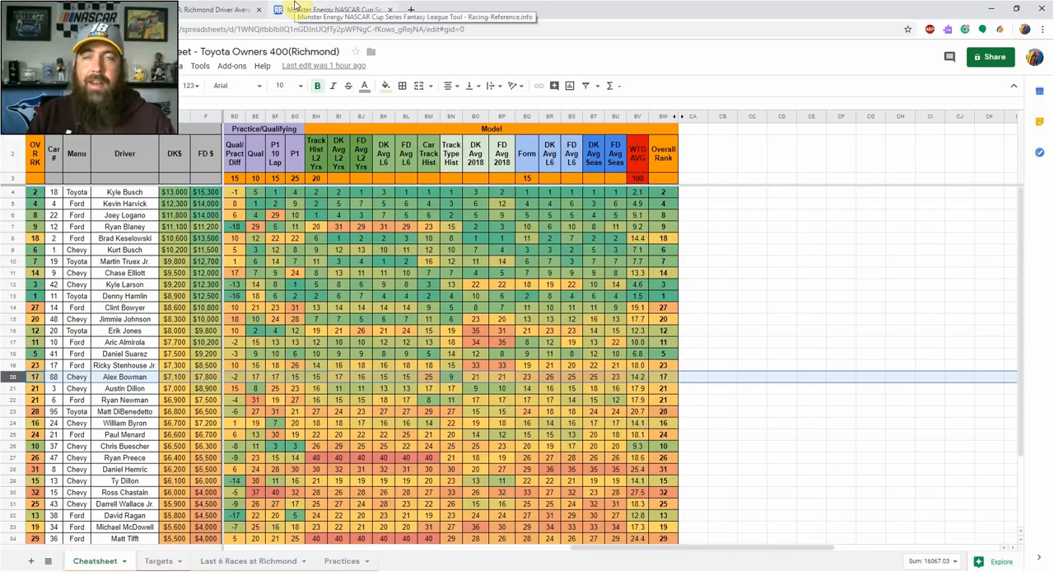
In the Fantasy League Tool, get Xfinity Series rankings for all drivers at Richmond International Raceway
click(329, 10)
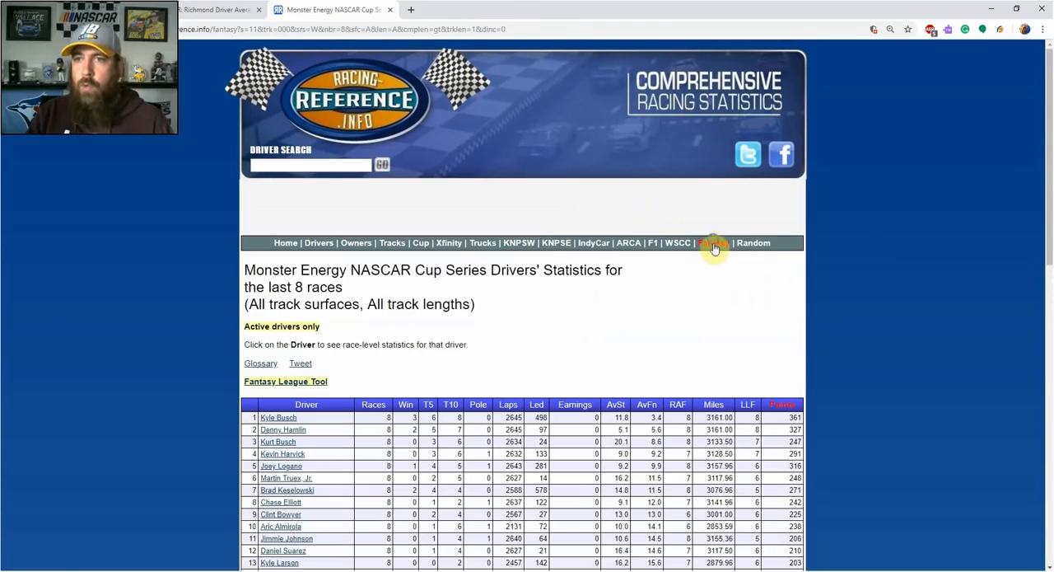
click(714, 244)
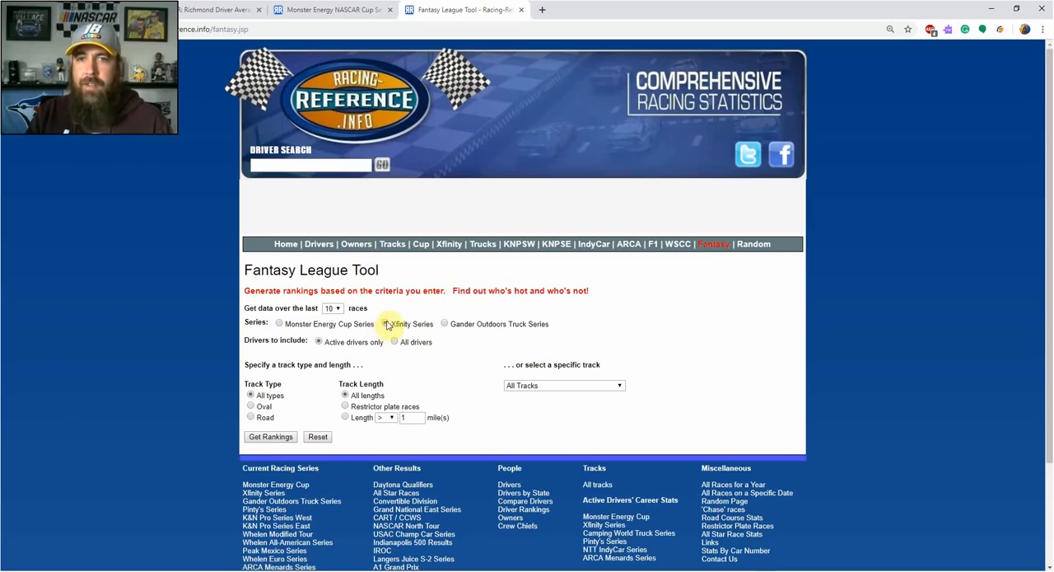
click(385, 323)
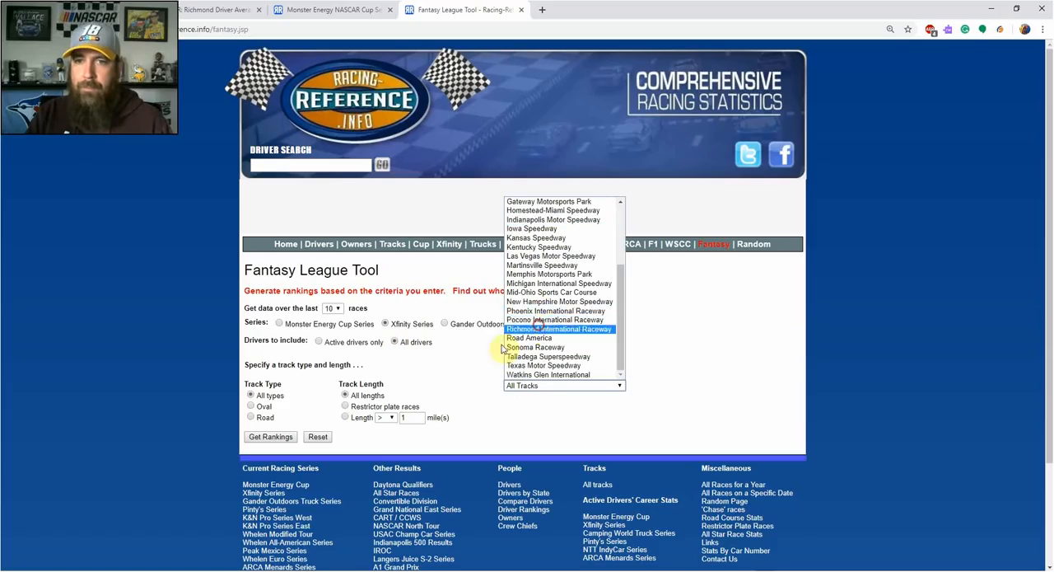
click(560, 329)
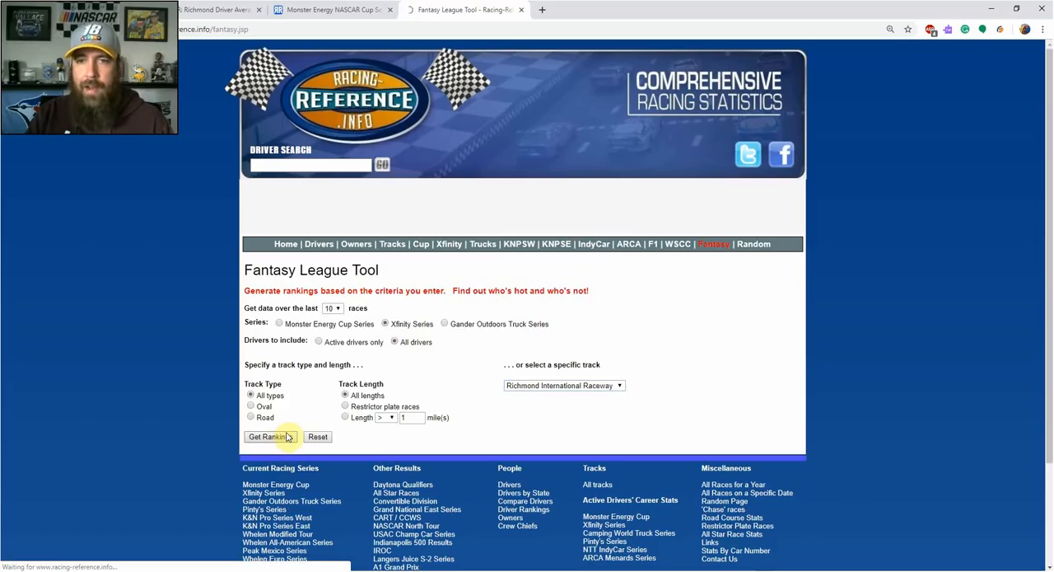
click(267, 437)
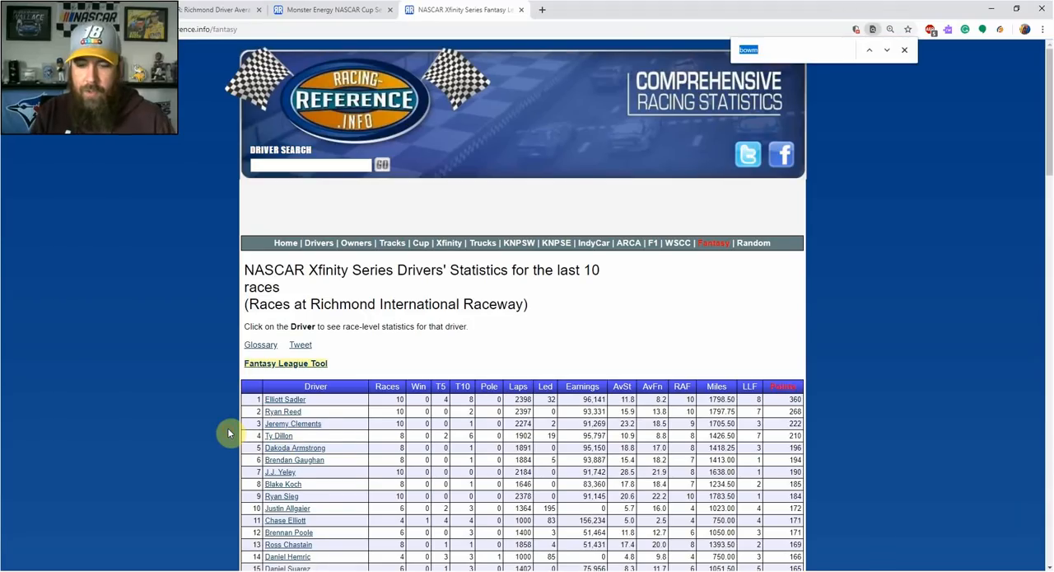
Open Ryan Preece's driver page in a new tab from the Xfinity Richmond stats
right_click(280, 307)
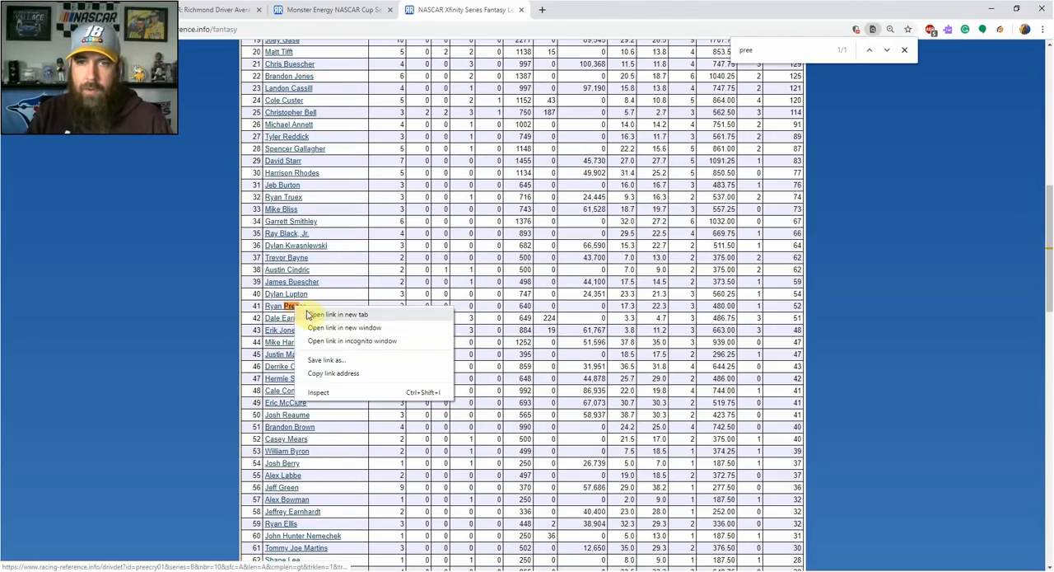
click(336, 314)
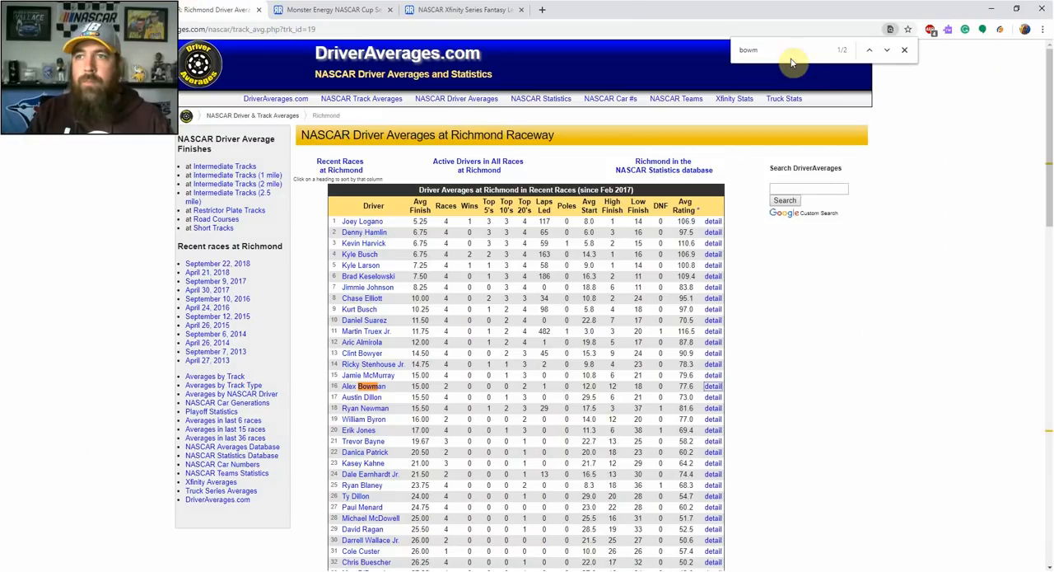
Search the Richmond averages table for Bowman, then McDowell
click(869, 50)
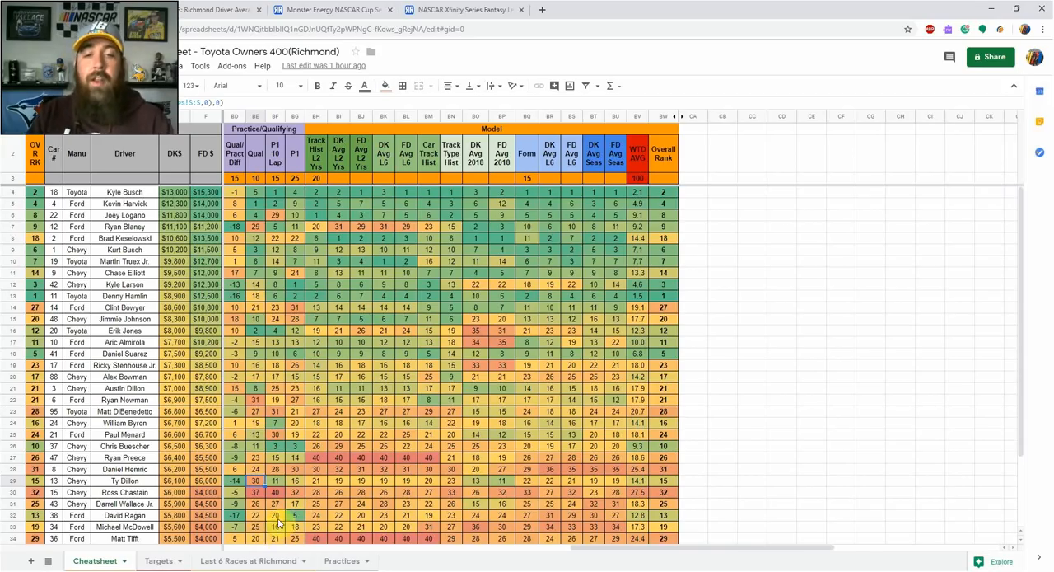
mouse_move(284, 70)
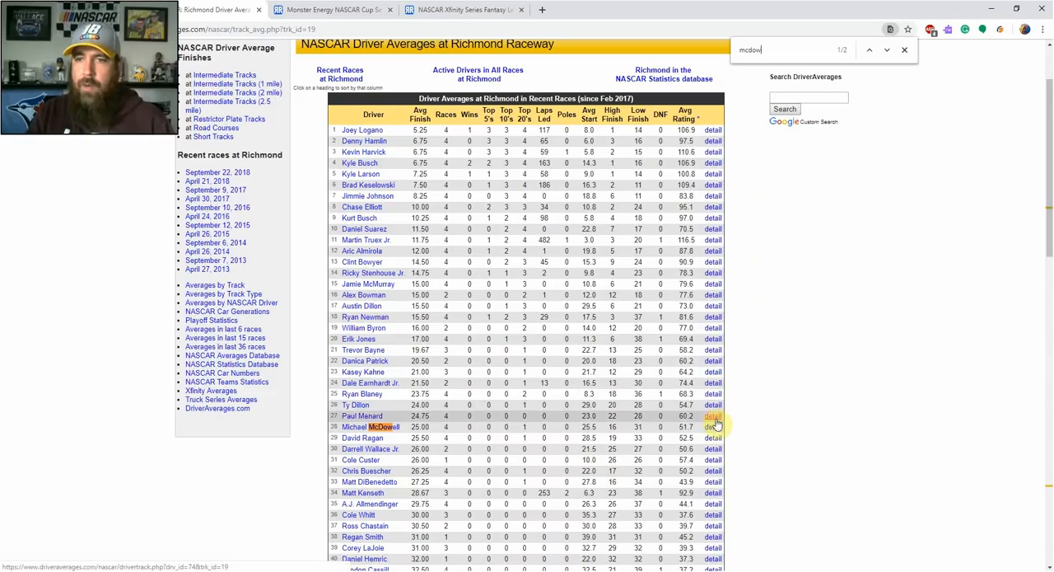
Open Michael McDowell's complete Richmond results, then return to the Google Sheets cheat sheet
click(712, 427)
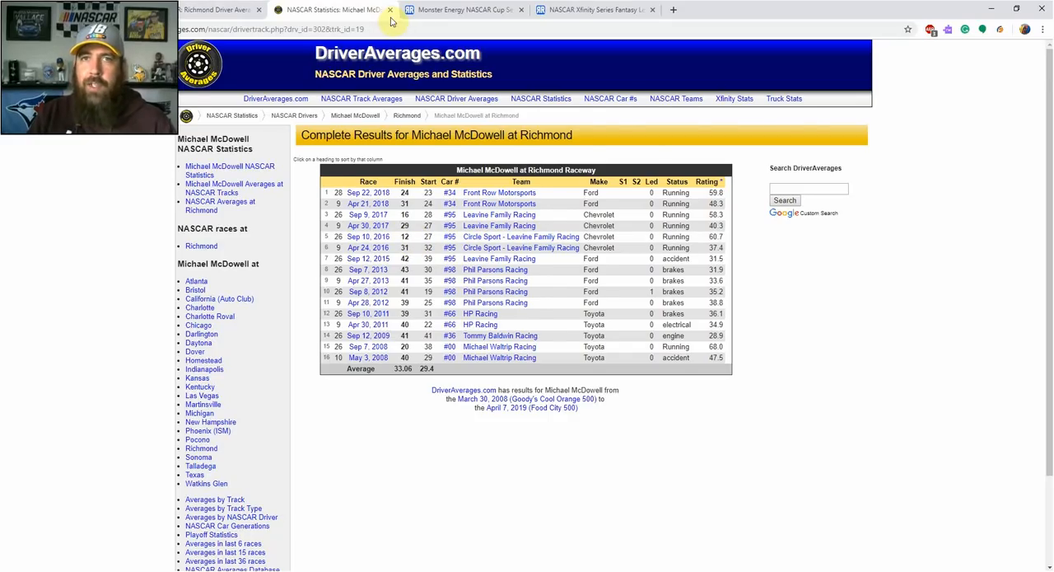
click(330, 10)
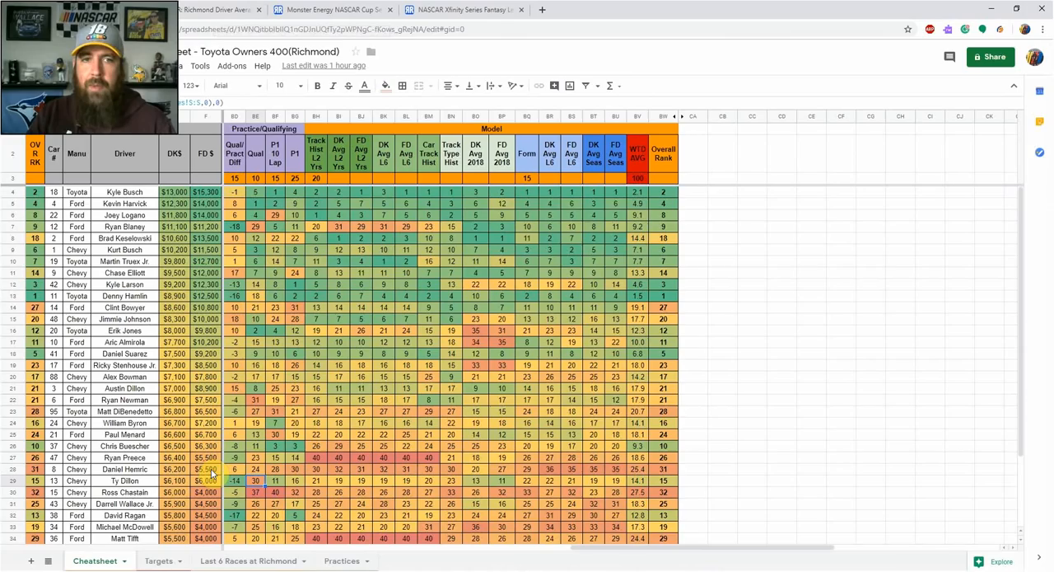